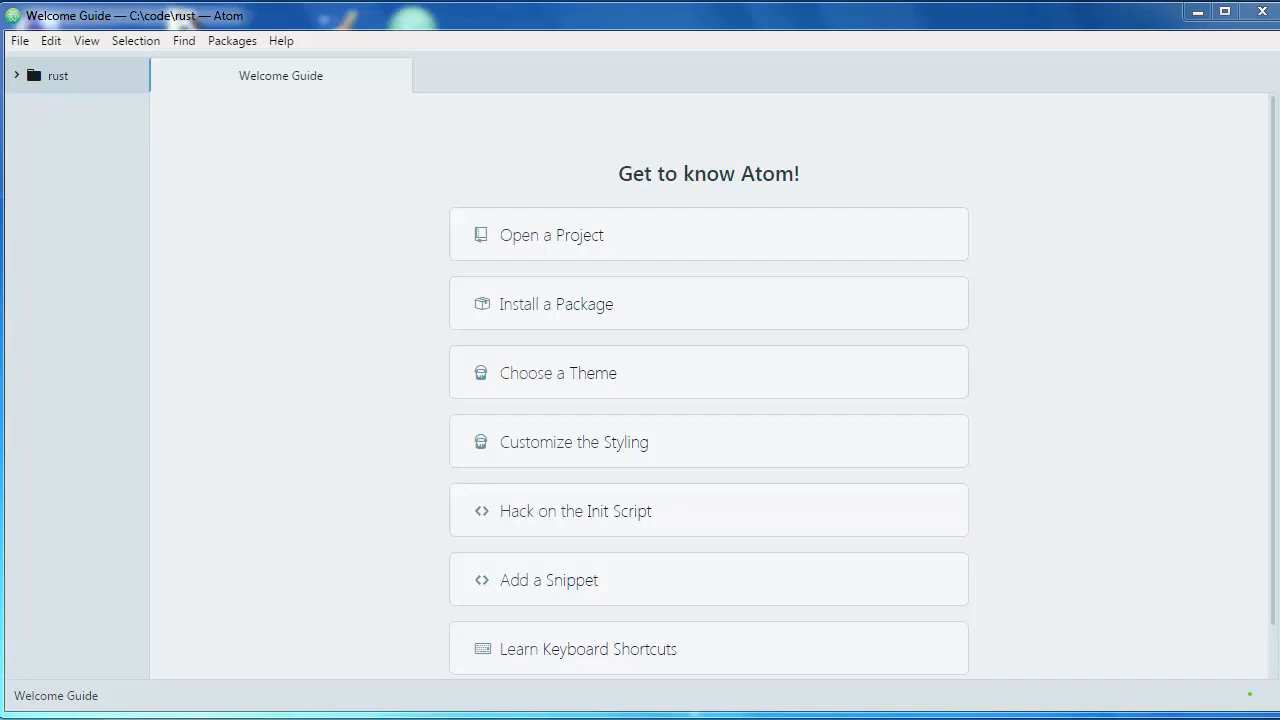
pyautogui.moveTo(264, 8)
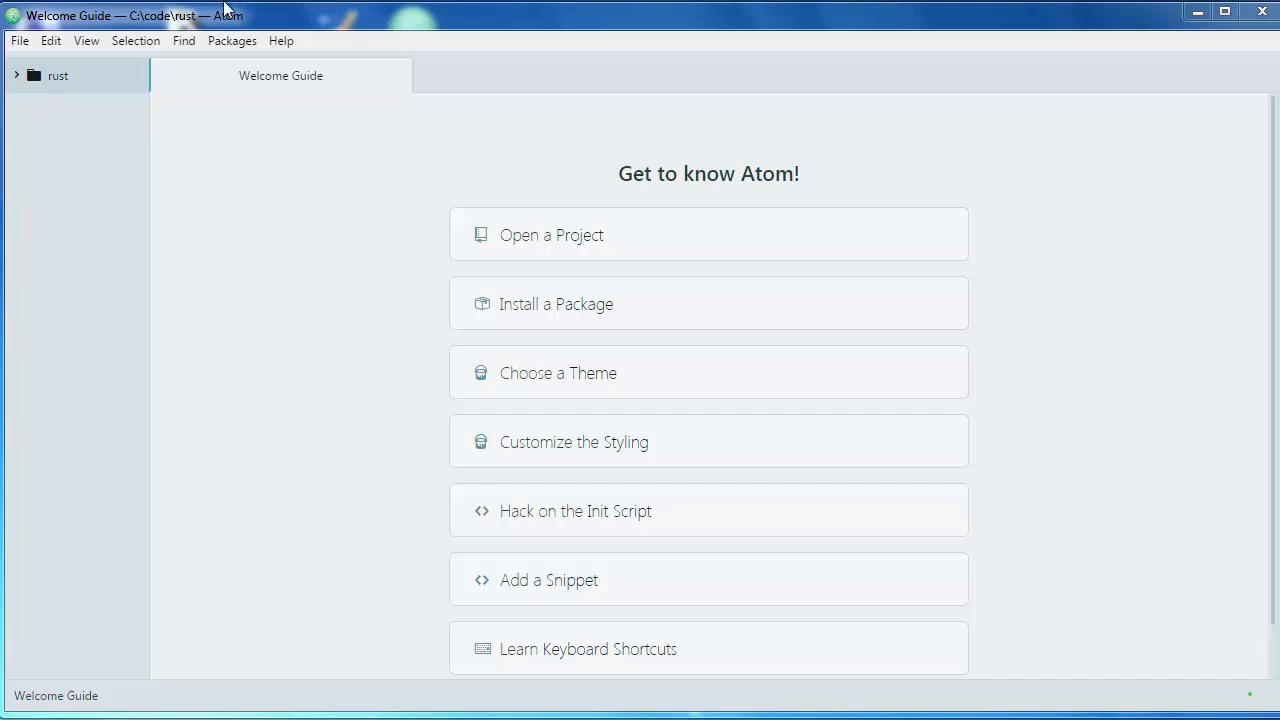
# Bring up Atom's File menu to start a new document
pyautogui.click(16, 40)
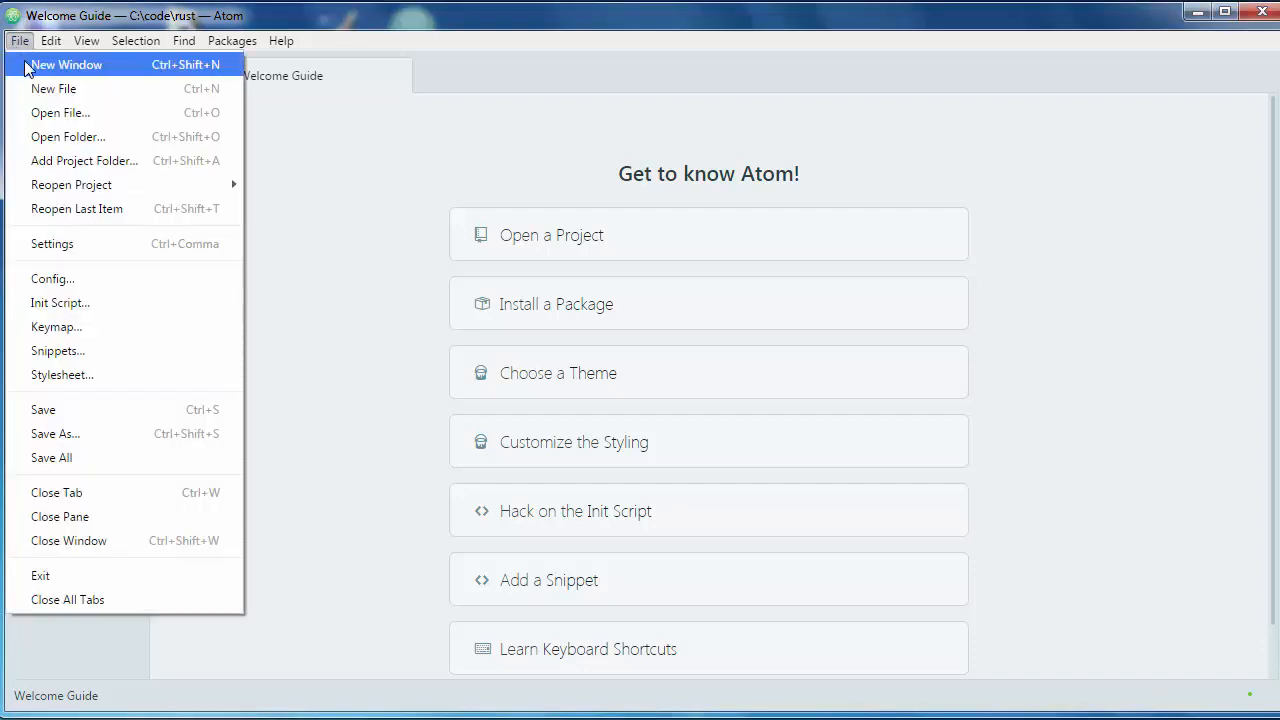
# Start a new untitled file and write the Rust 'fn main() {' header
pyautogui.click(60, 92)
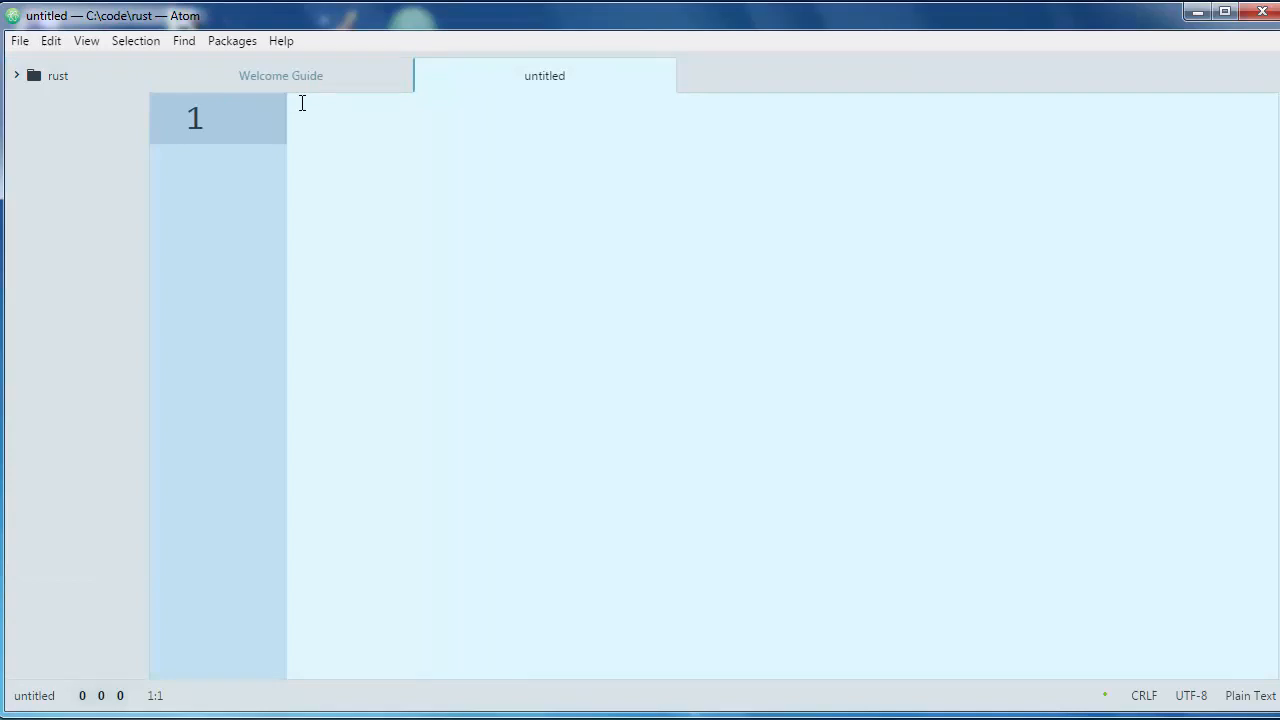
pyautogui.write('f')
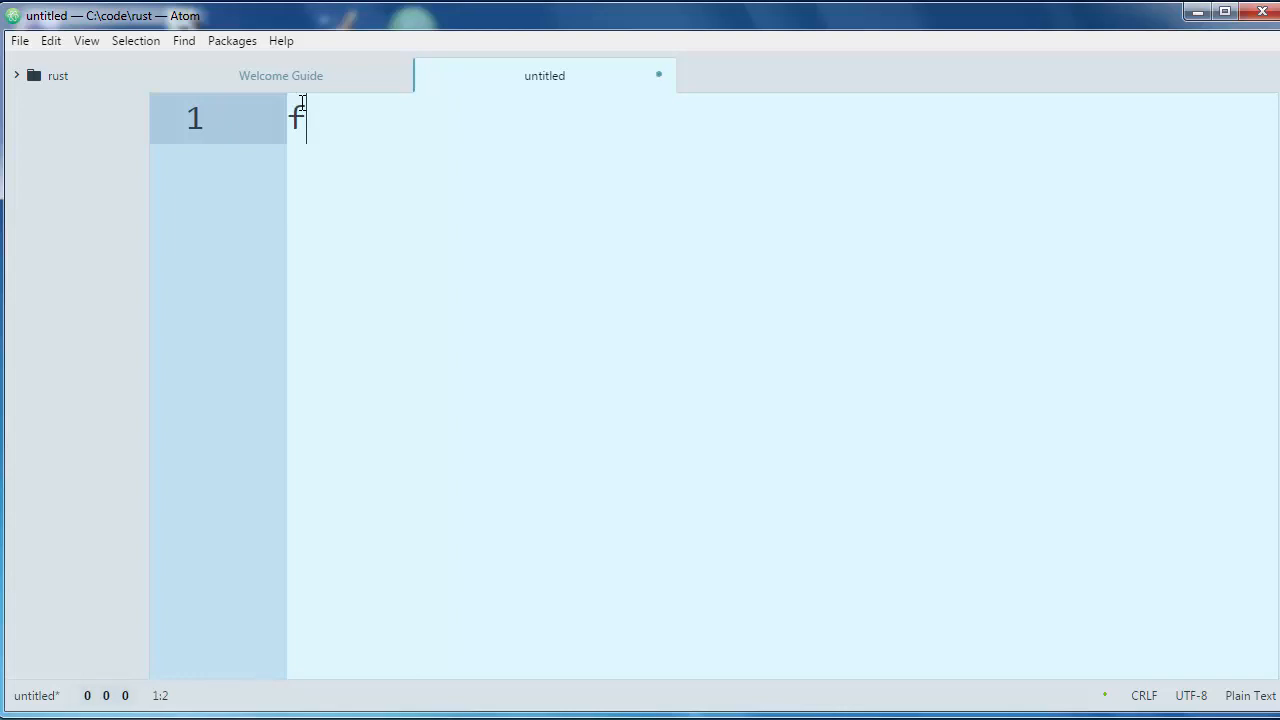
pyautogui.write('n m')
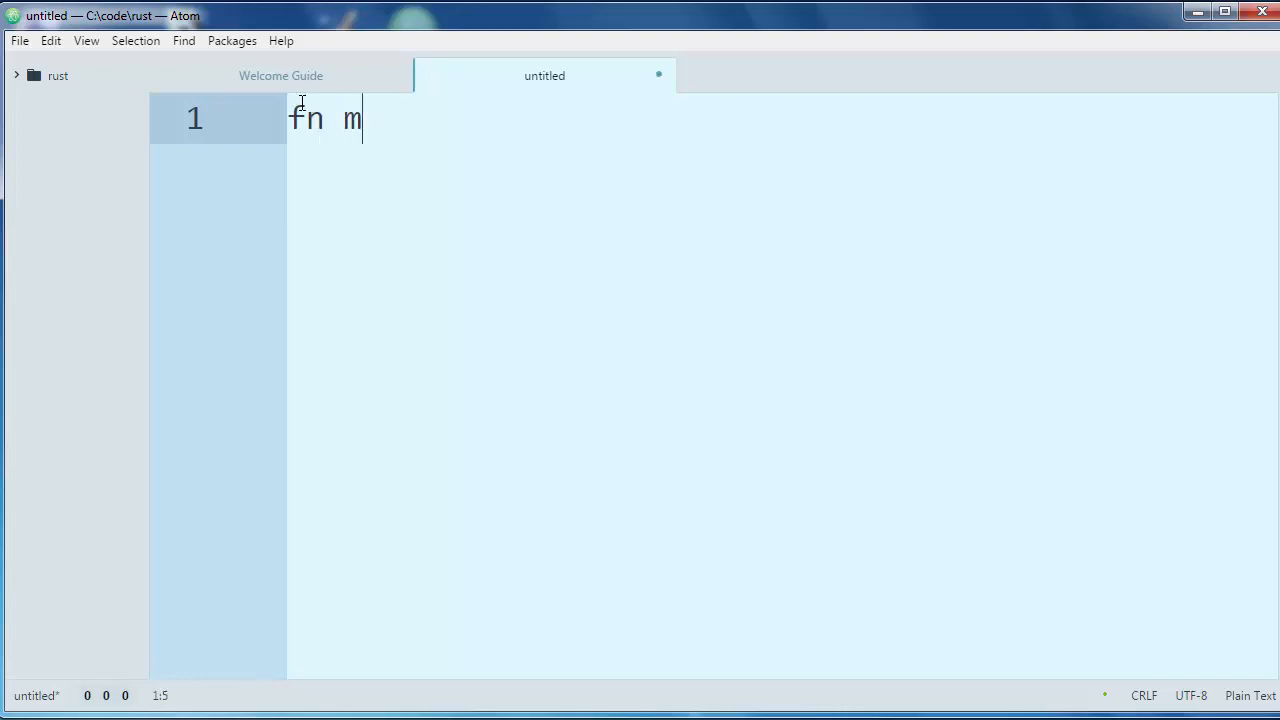
pyautogui.write('ain() {')
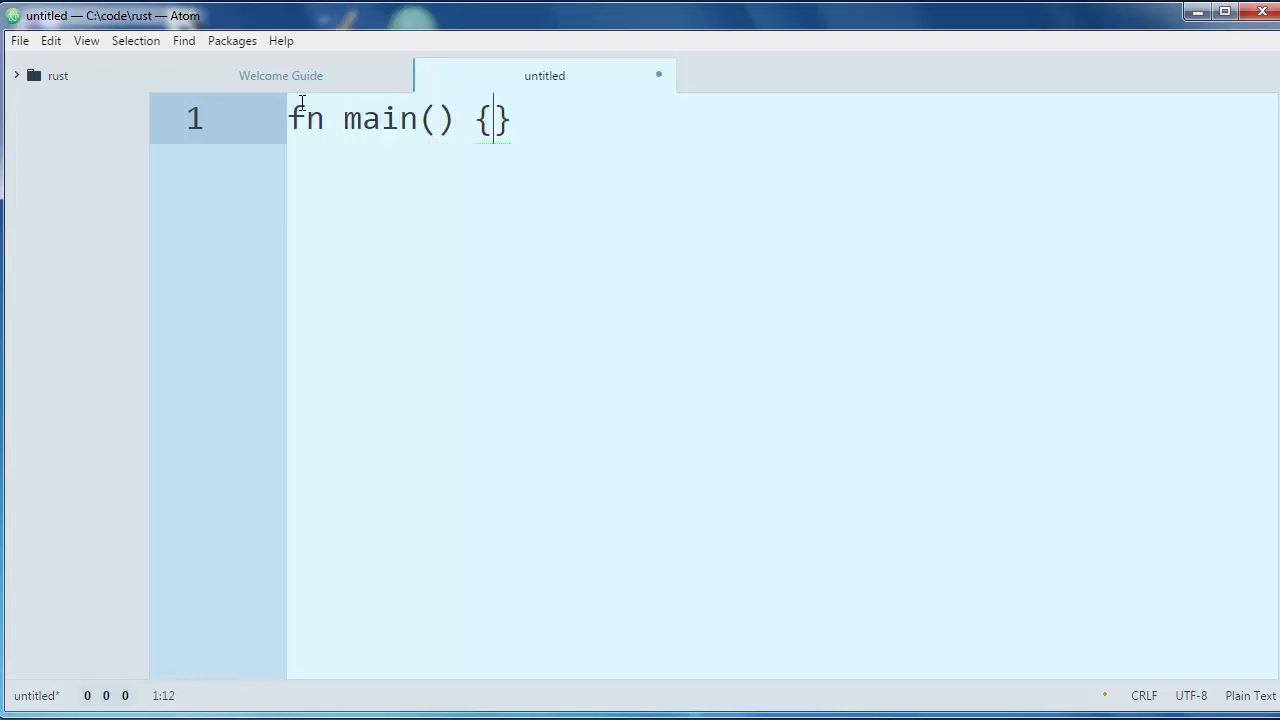
pyautogui.press('Enter')
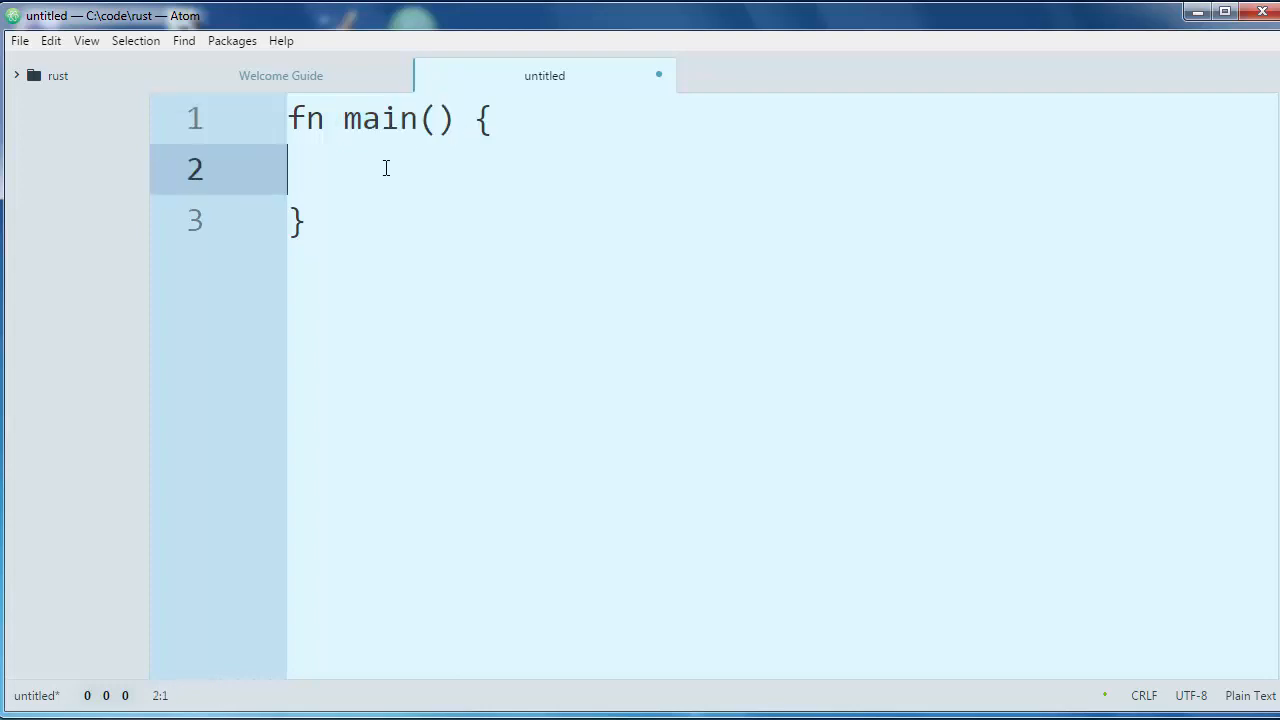
# Write the body line println!("Hello World!"); inside main
pyautogui.write('print')
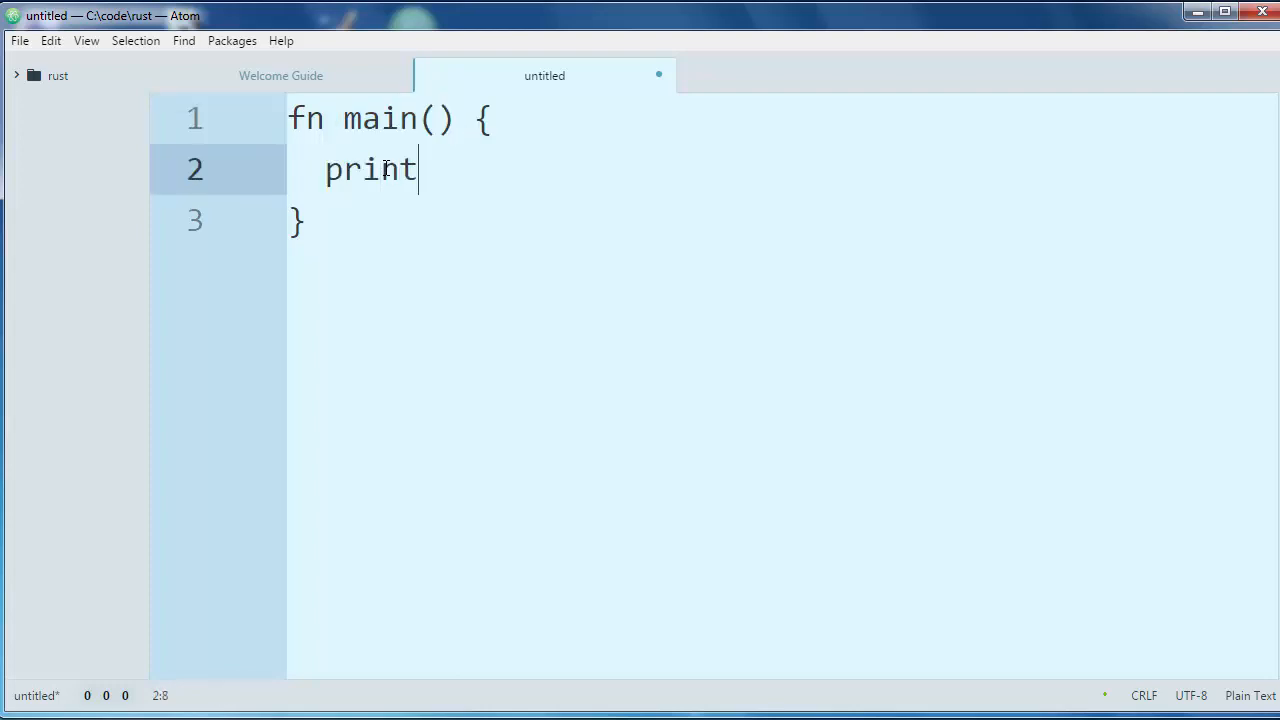
pyautogui.write('ln!("')
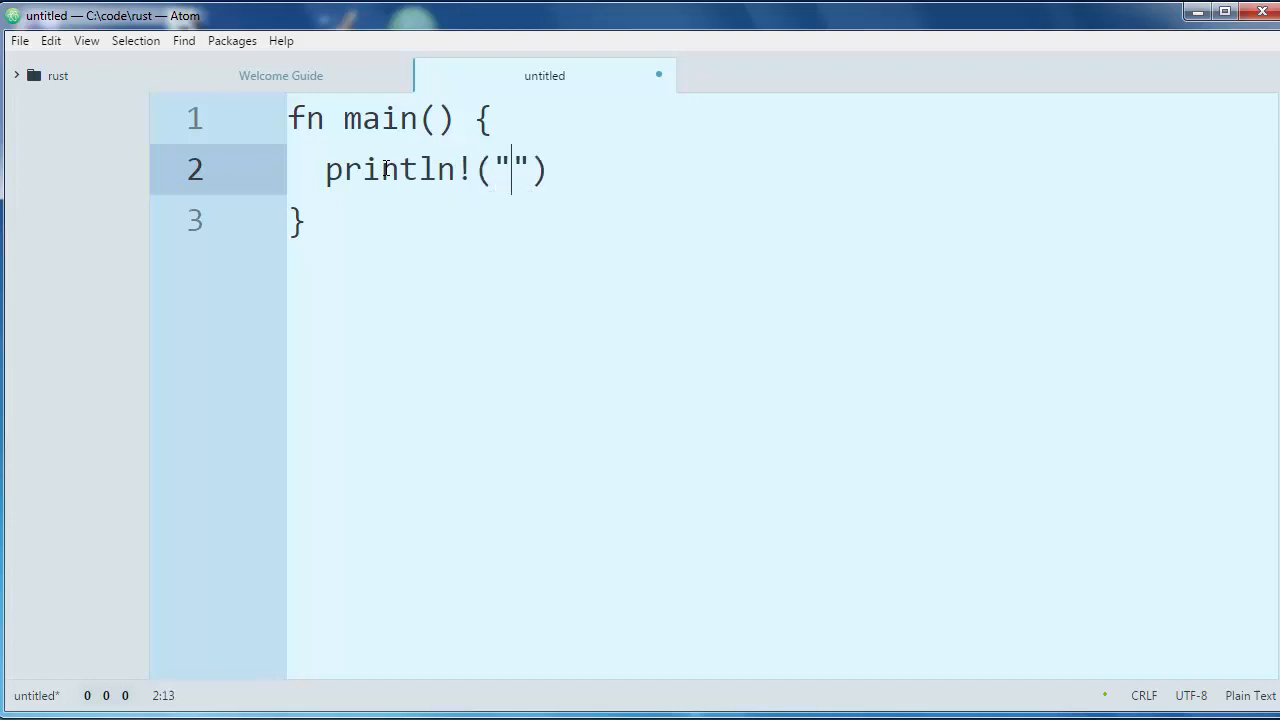
pyautogui.write('Hello Wor')
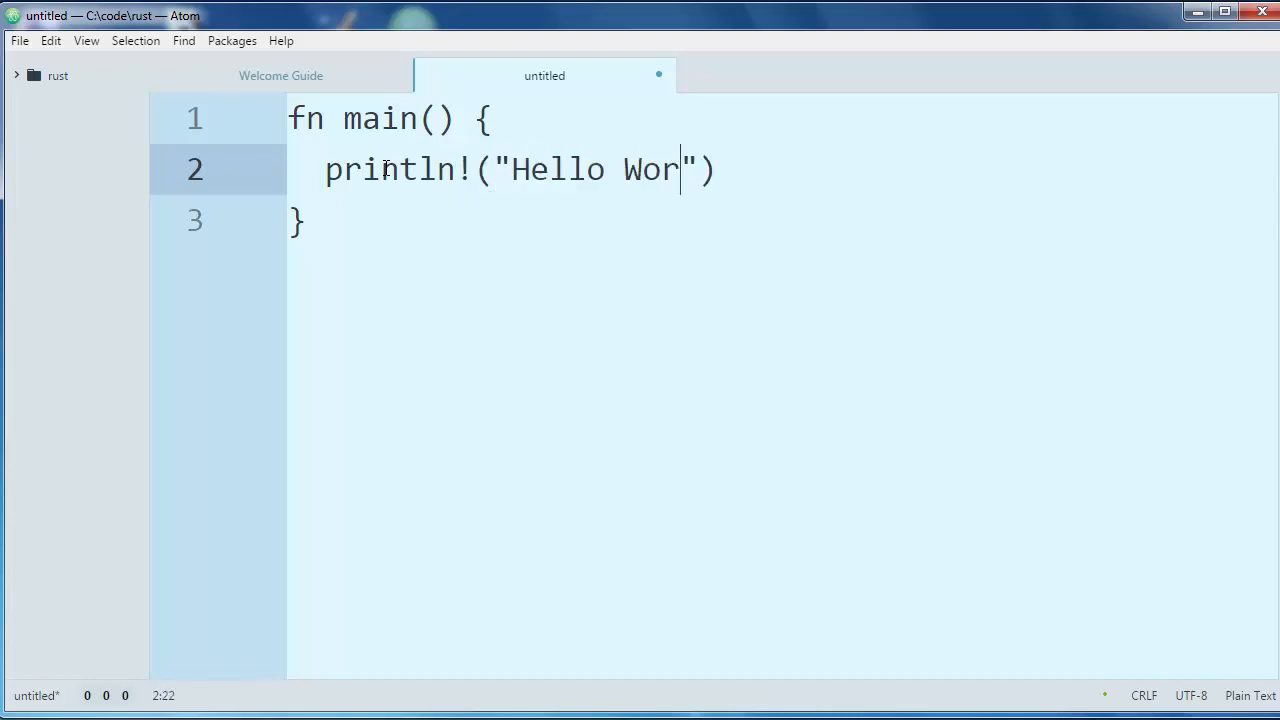
pyautogui.write('ld!");')
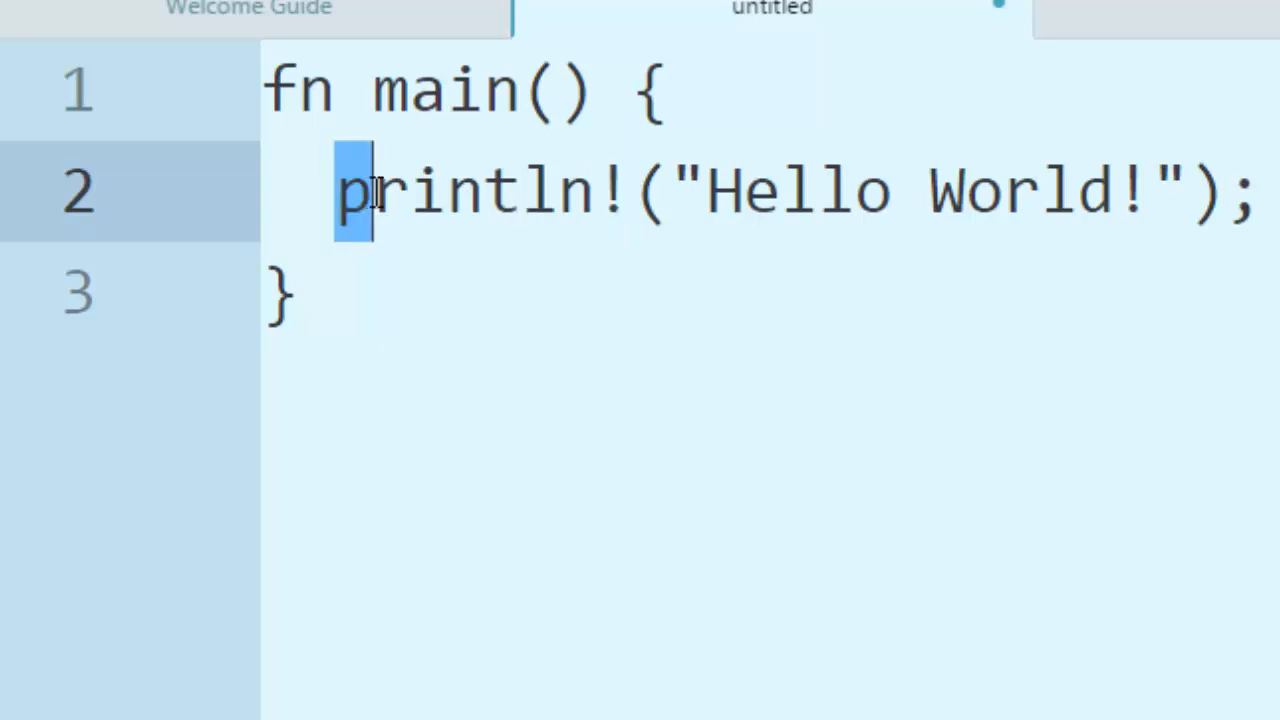
pyautogui.doubleClick(460, 190)
pyautogui.write('!')
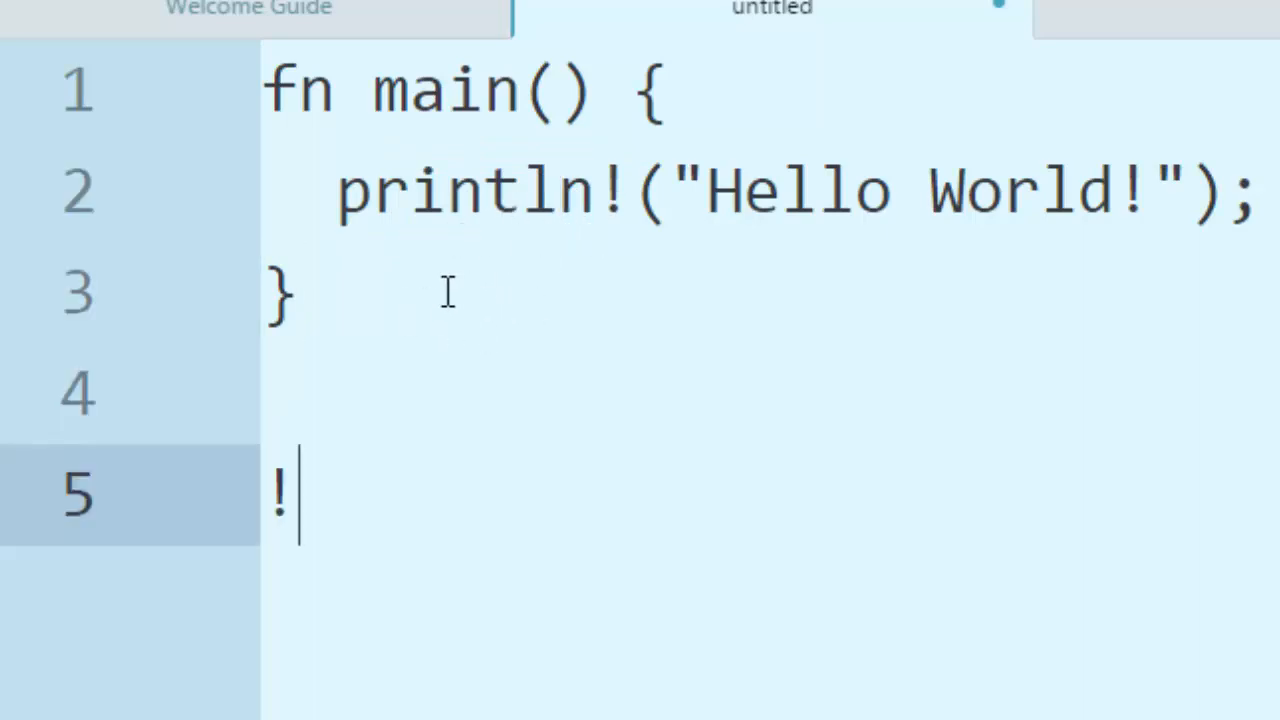
pyautogui.write('- ma')
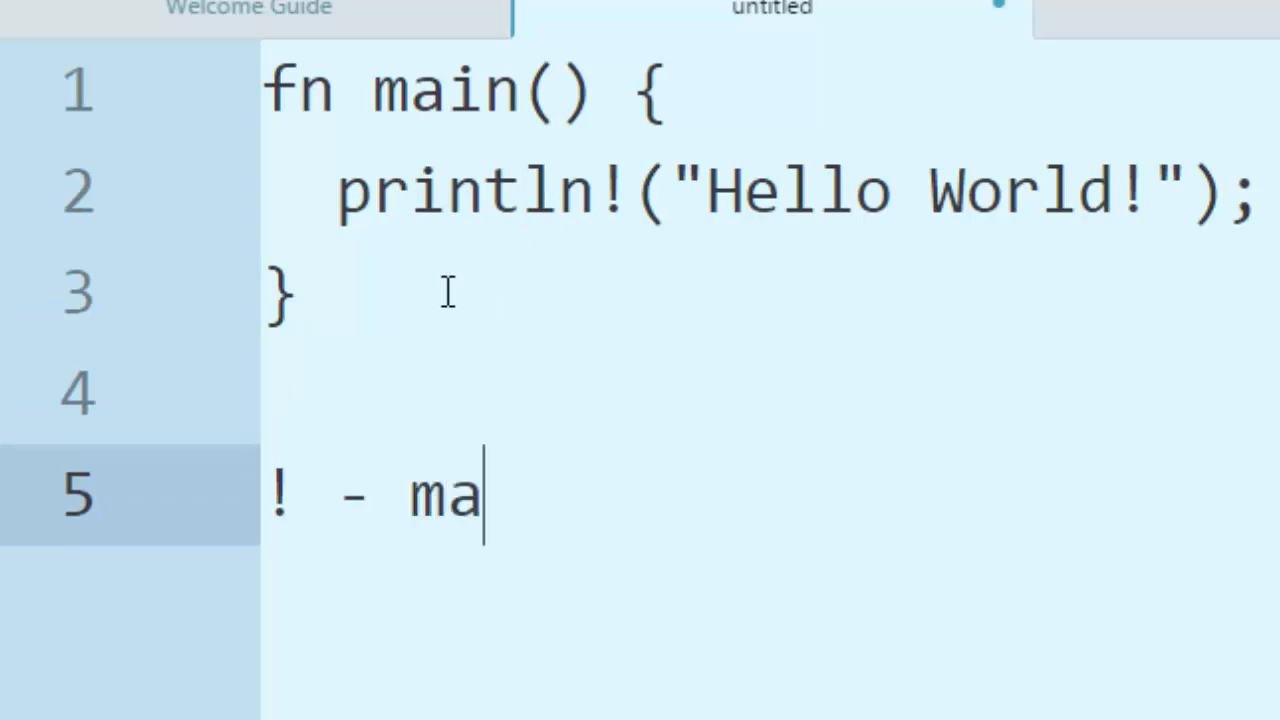
pyautogui.write('cro')
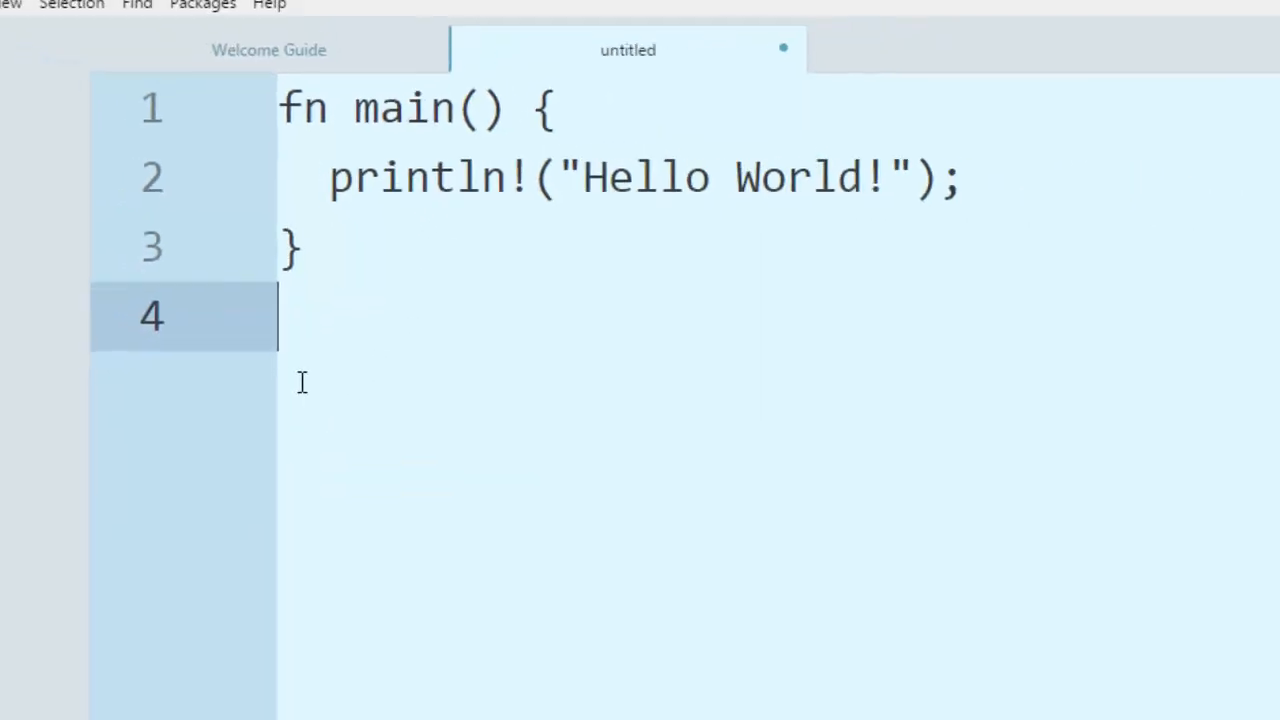
# Save the program as hello.rs in C:\code\rust with All Files type
pyautogui.click(18, 40)
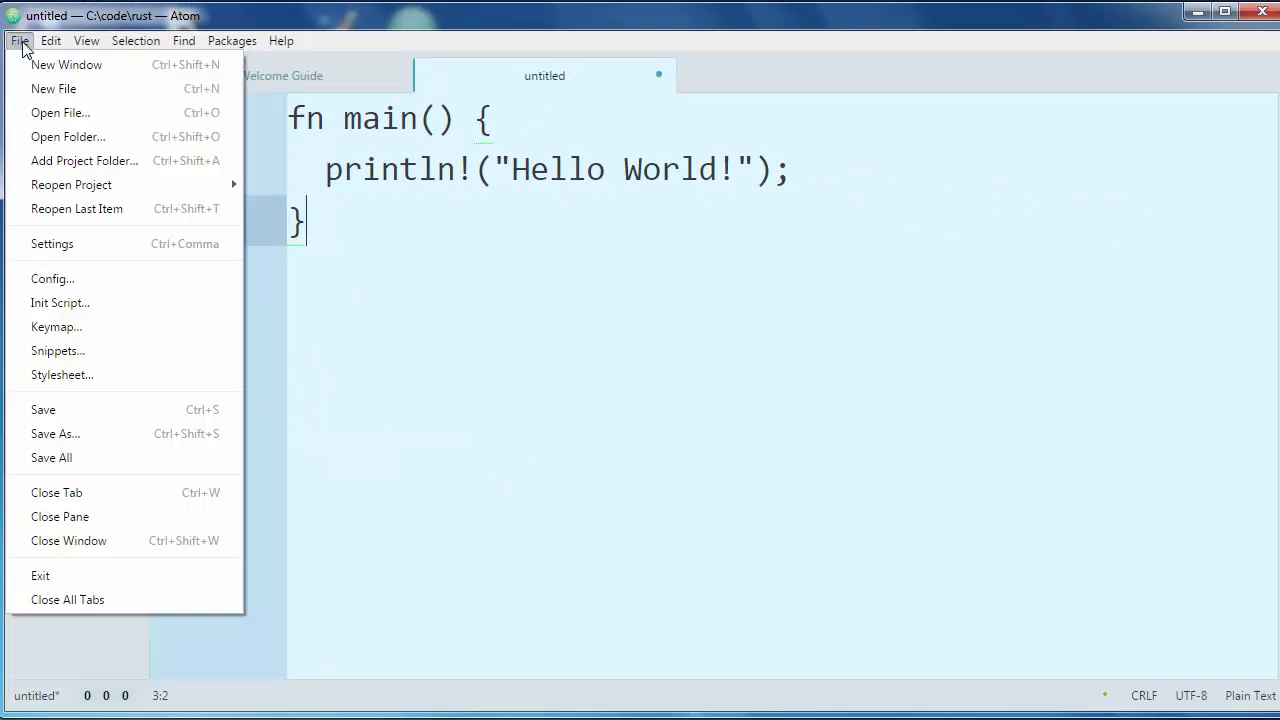
pyautogui.click(56, 434)
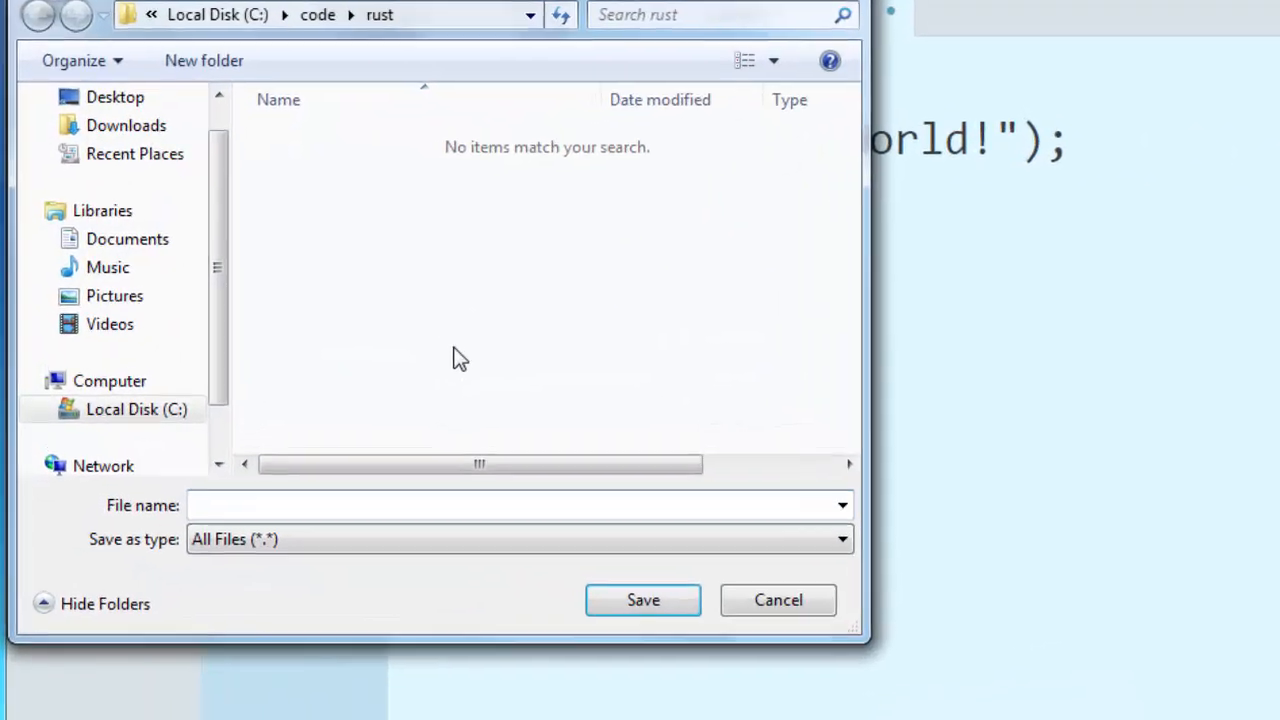
pyautogui.write('hello.')
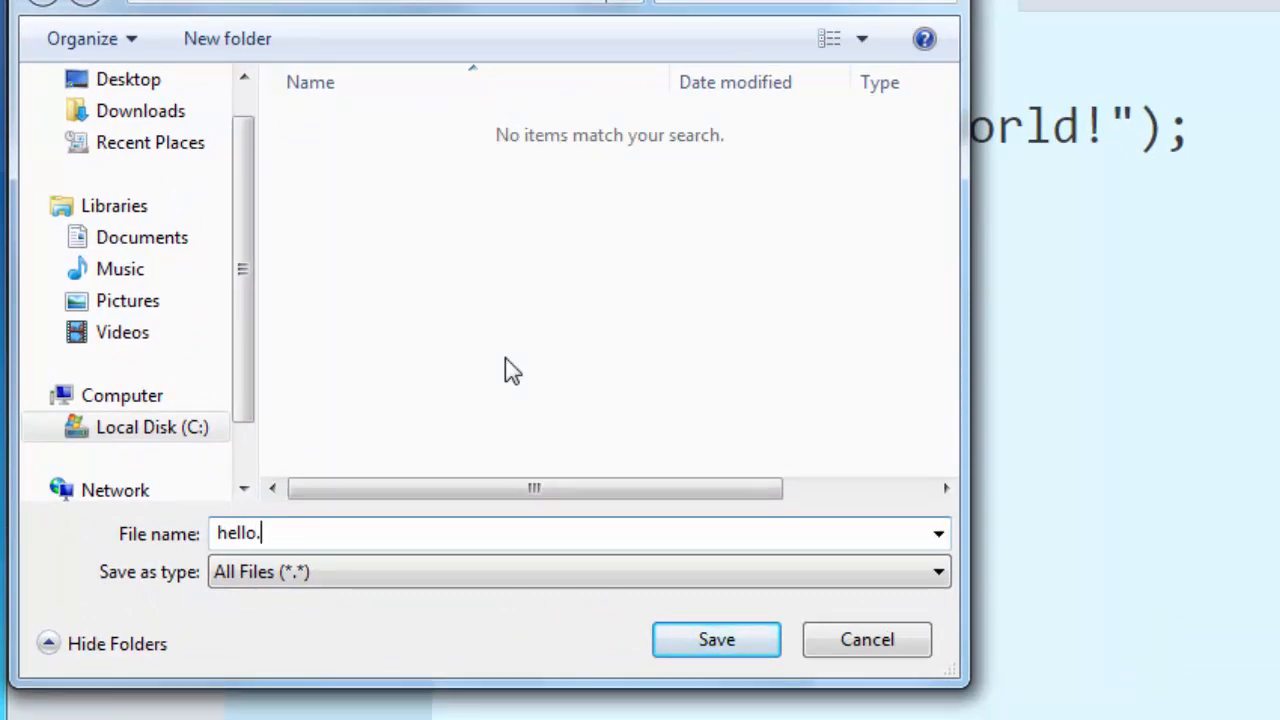
pyautogui.write('rs')
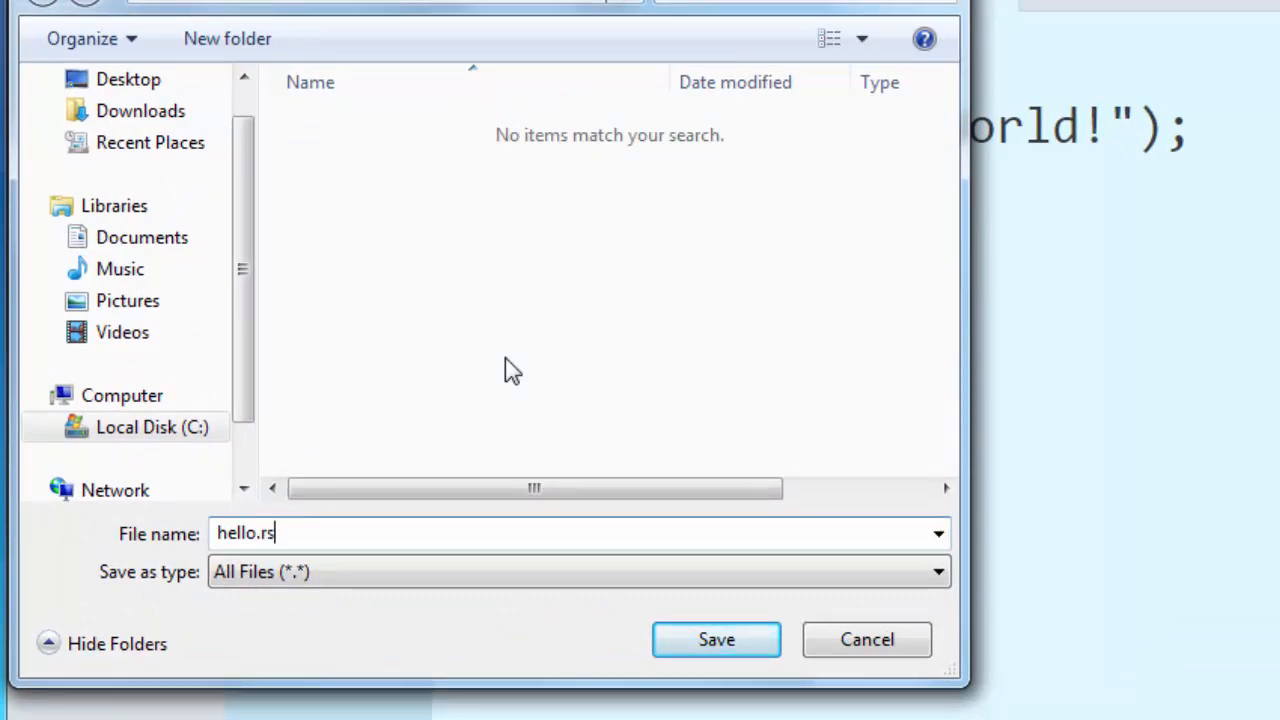
pyautogui.click(714, 640)
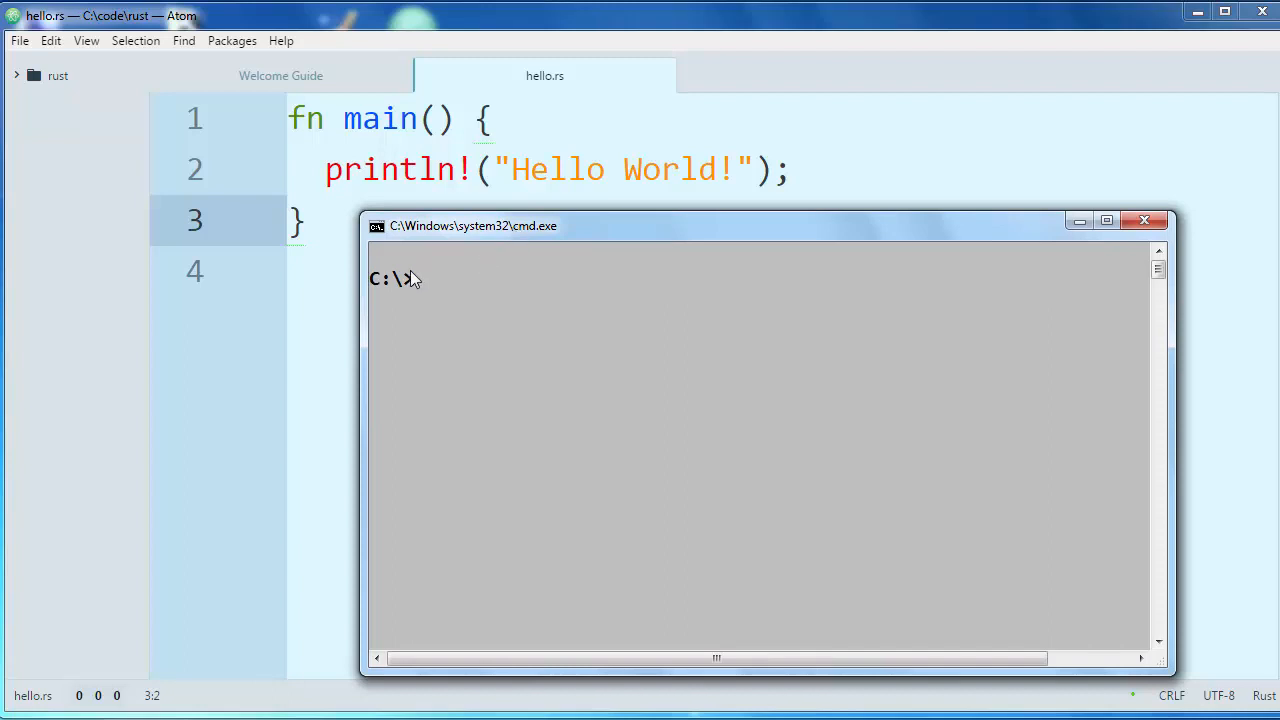
# Change into C:\code\rust with cd commands and list the folder showing hello.rs
pyautogui.click(378, 224)
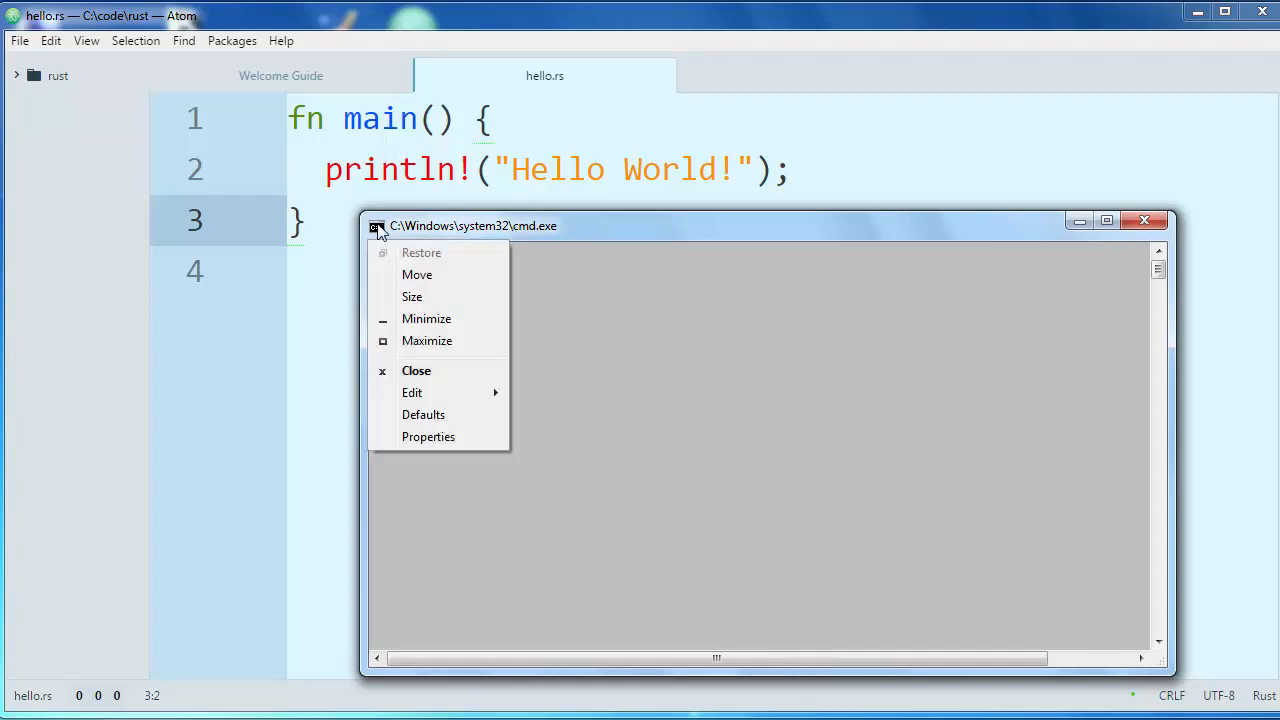
pyautogui.click(428, 436)
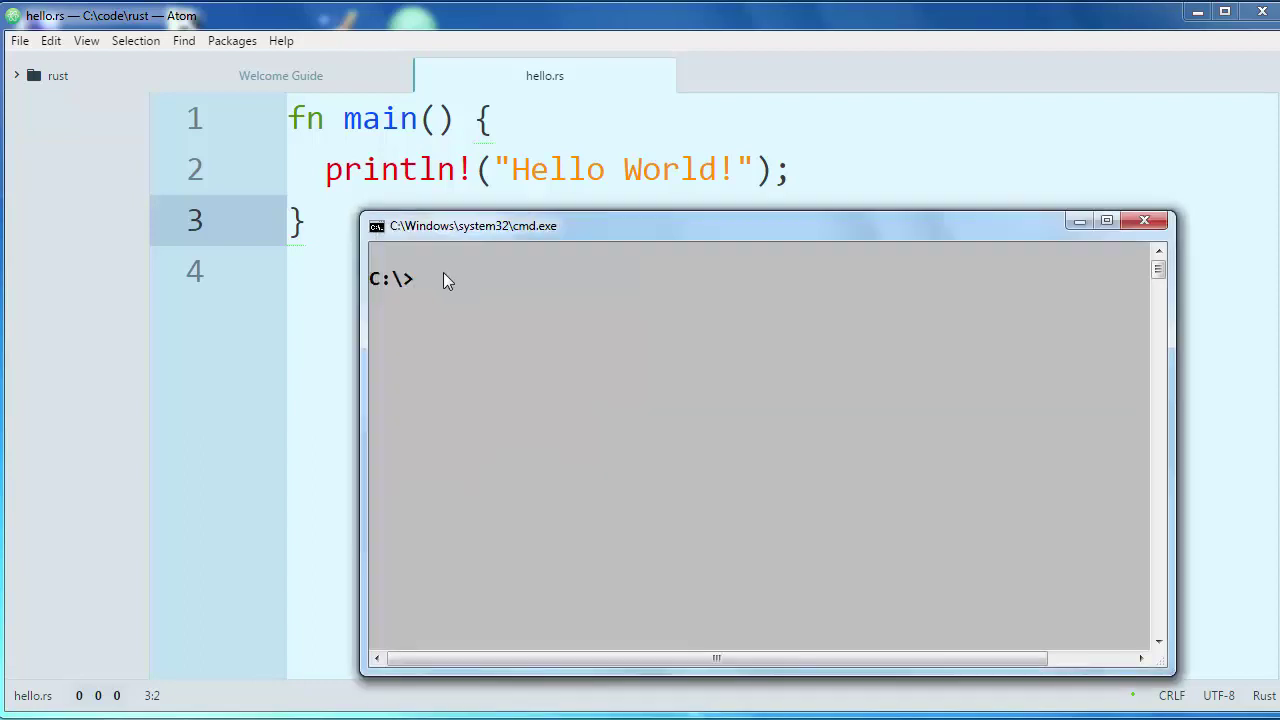
pyautogui.write('cd code')
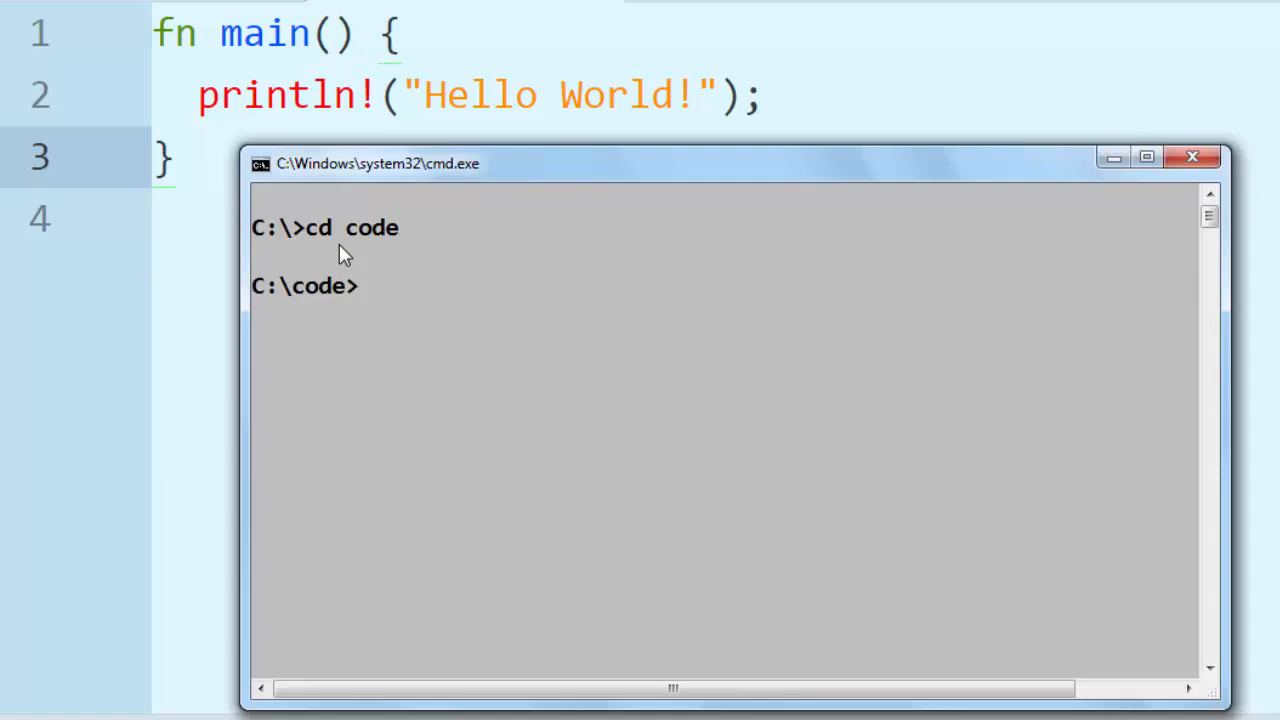
pyautogui.write('cd rust')
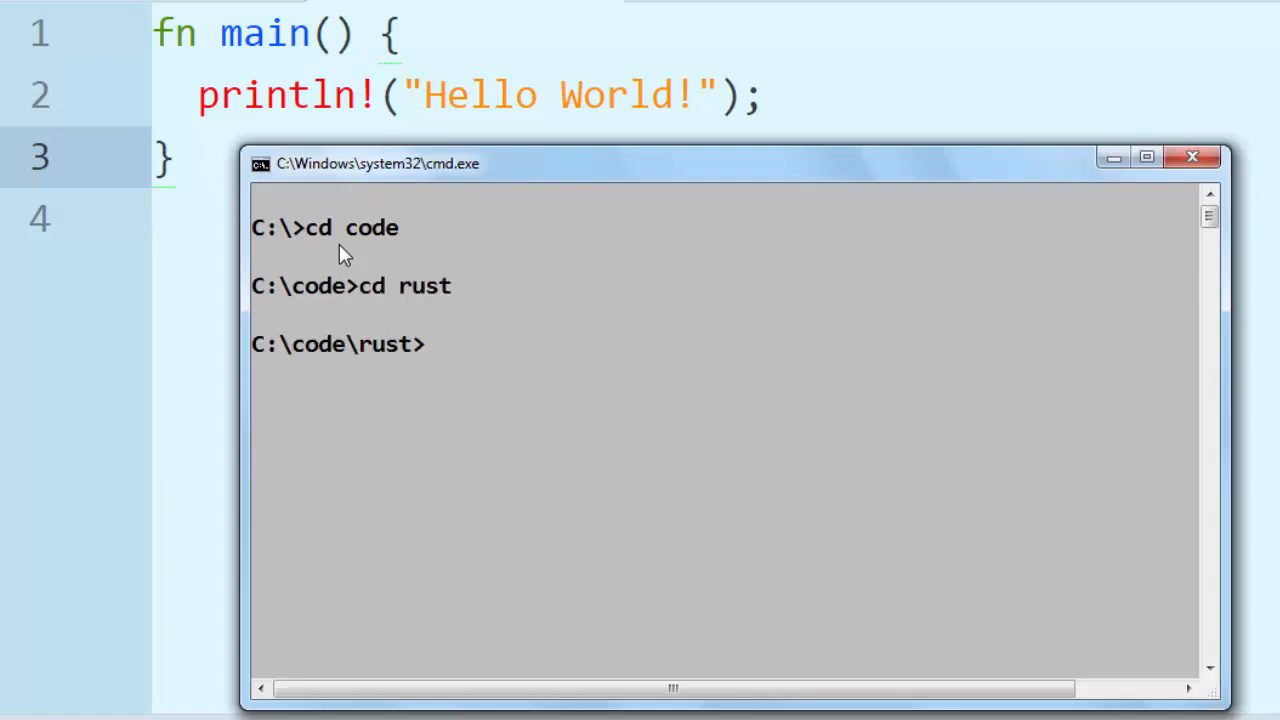
pyautogui.write('dir')
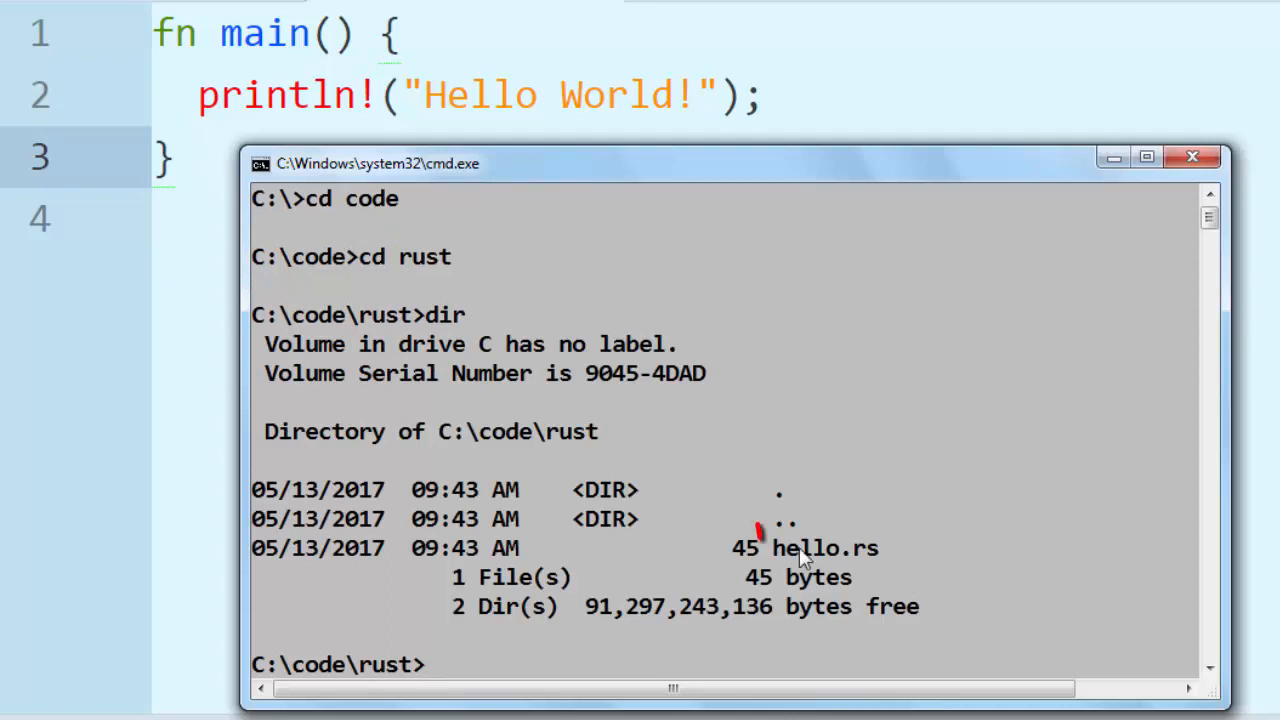
# Compile the program with 'rustc hello.rs', finishing with no errors
pyautogui.doubleClick(824, 548)
pyautogui.write('ru')
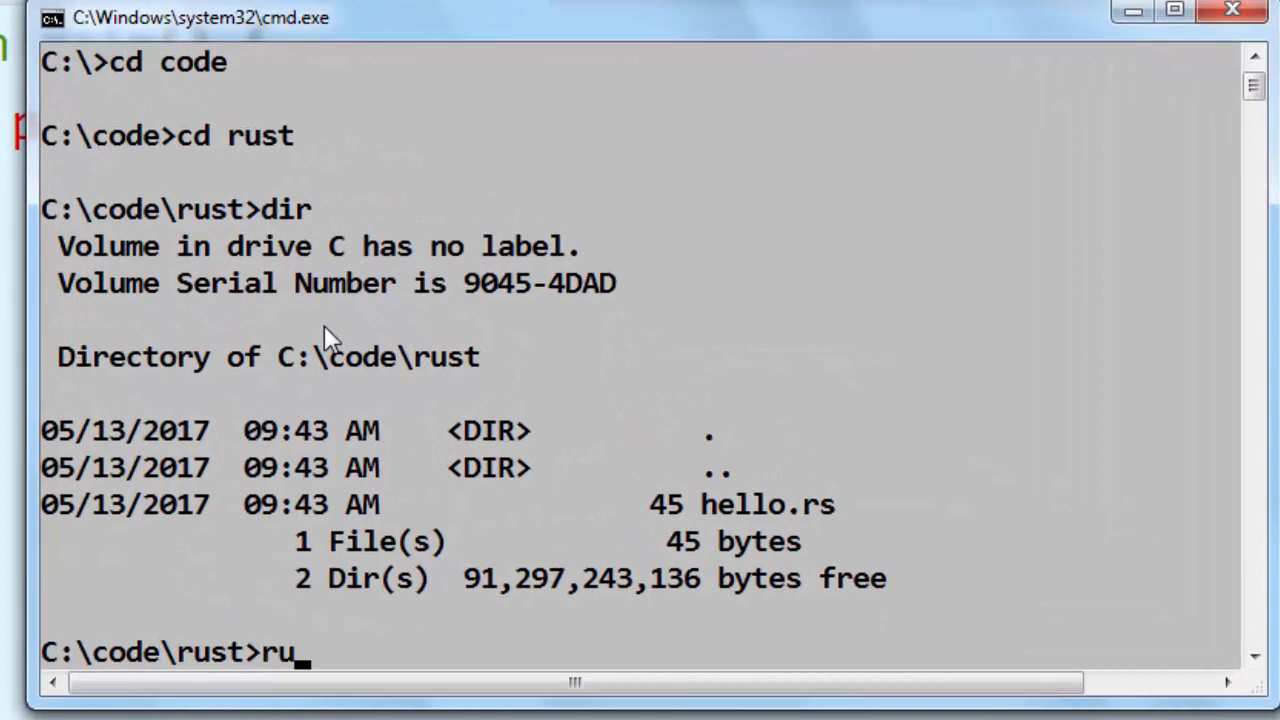
pyautogui.write('tc')
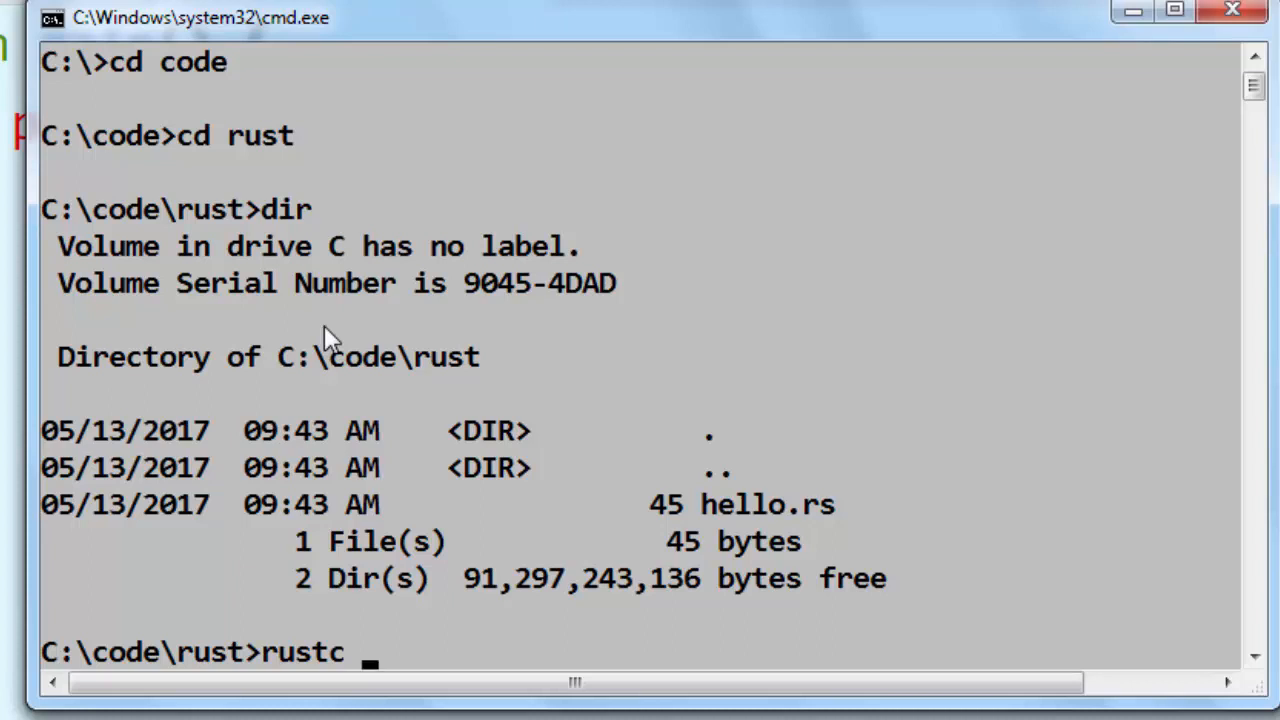
pyautogui.write('h')
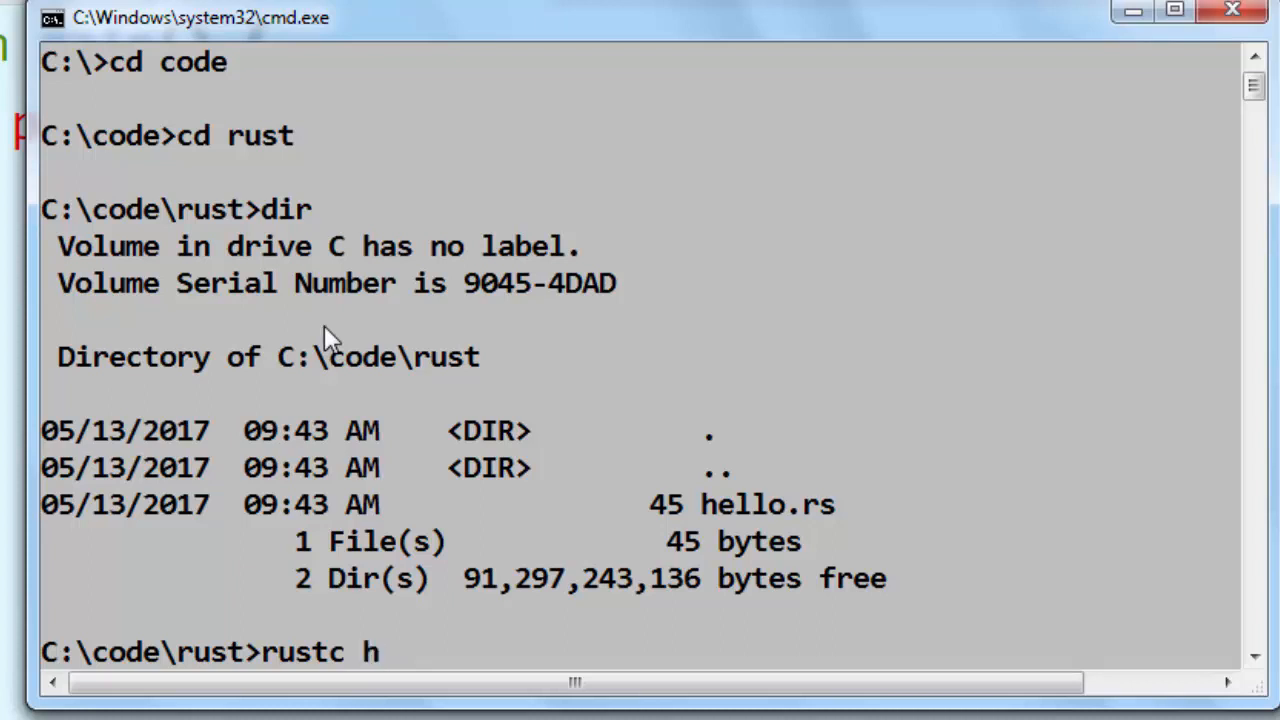
pyautogui.write('ello.rs')
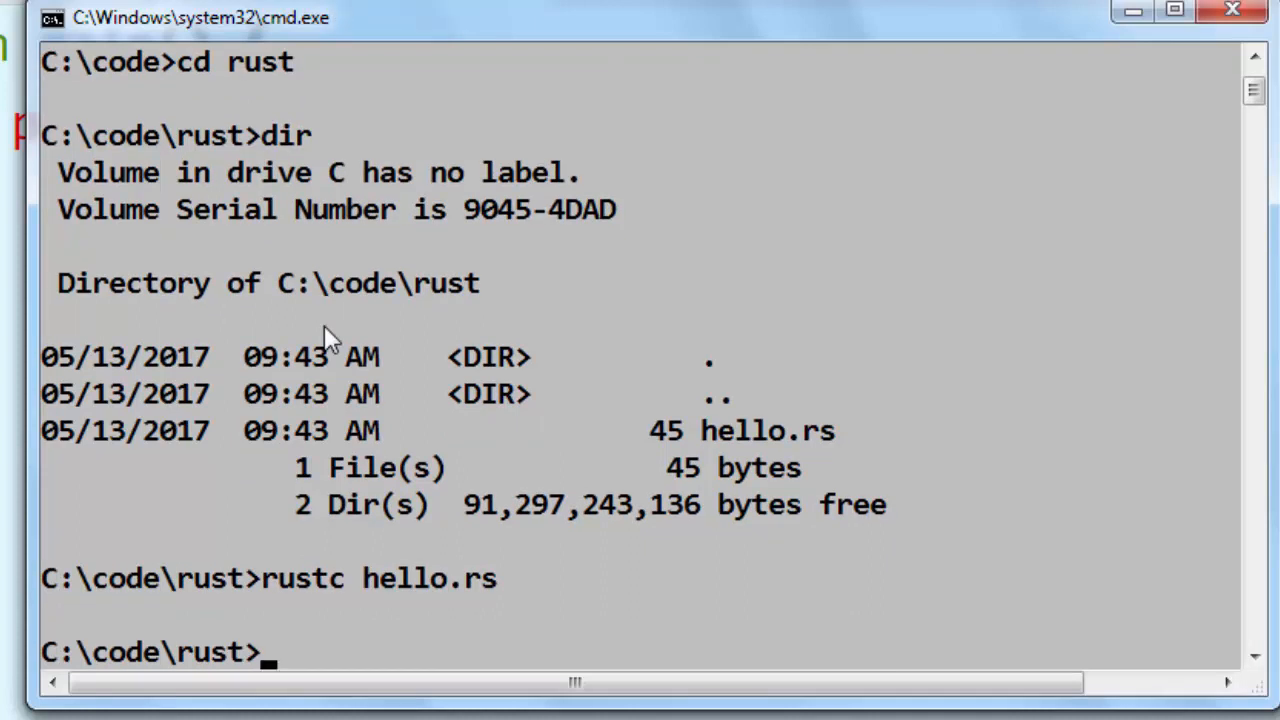
# List the folder again with dir, showing hello.exe and hello.pdb beside hello.rs
pyautogui.write('dir')
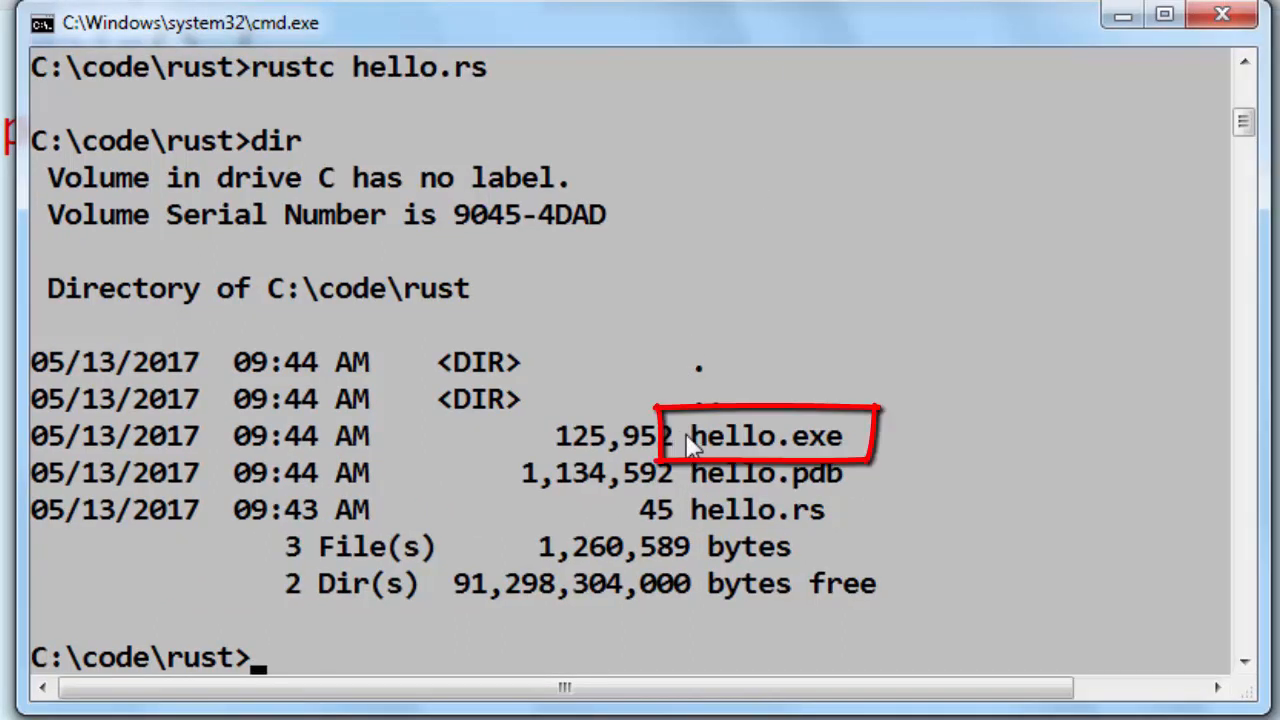
pyautogui.moveTo(724, 472)
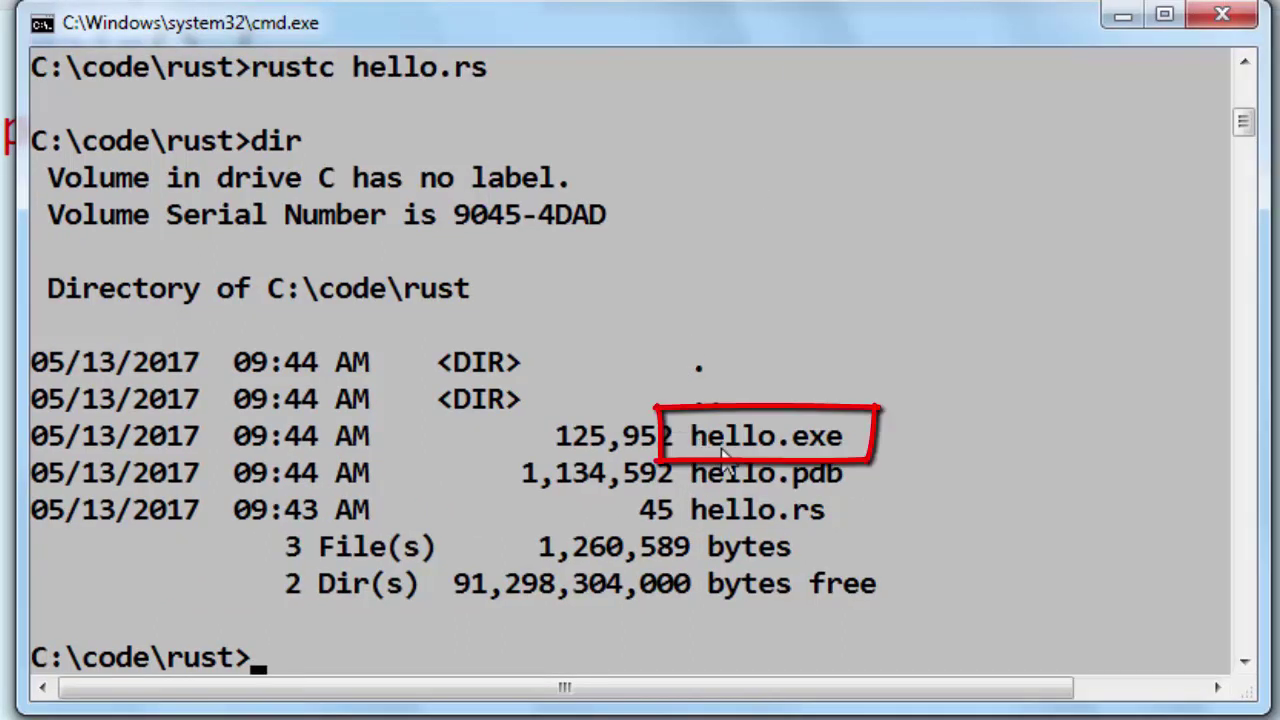
pyautogui.moveTo(736, 448)
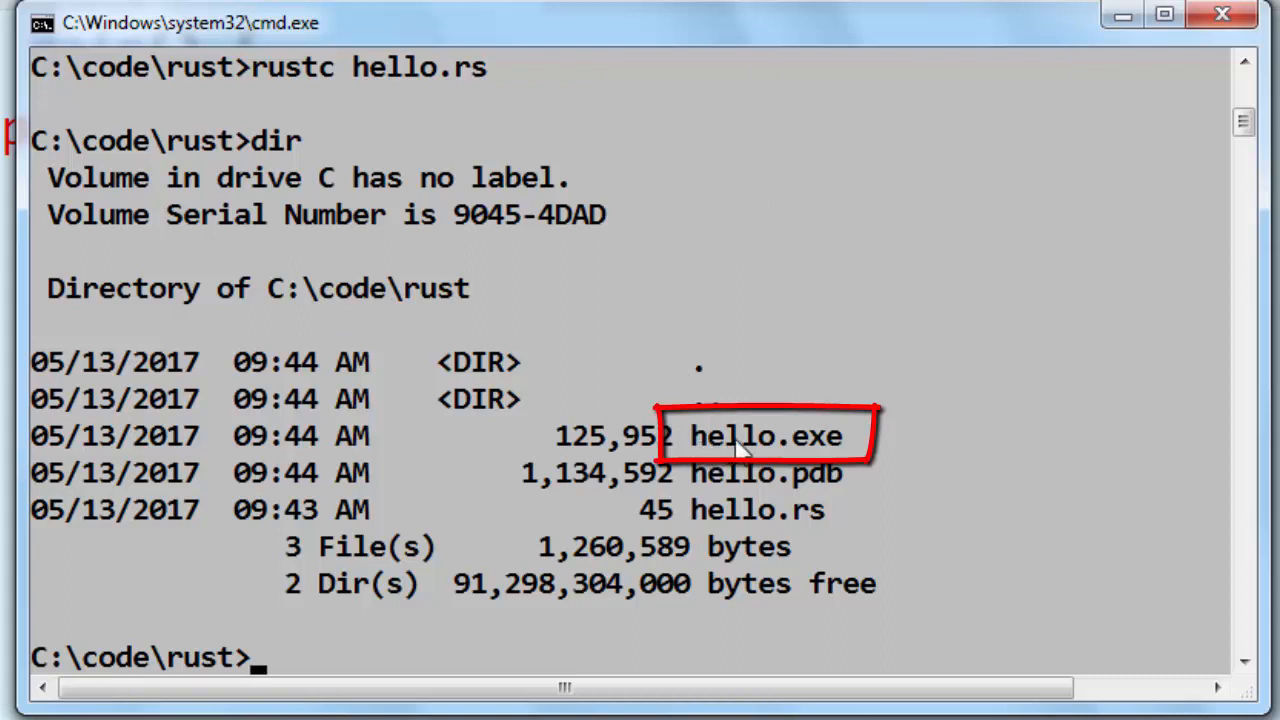
pyautogui.moveTo(724, 450)
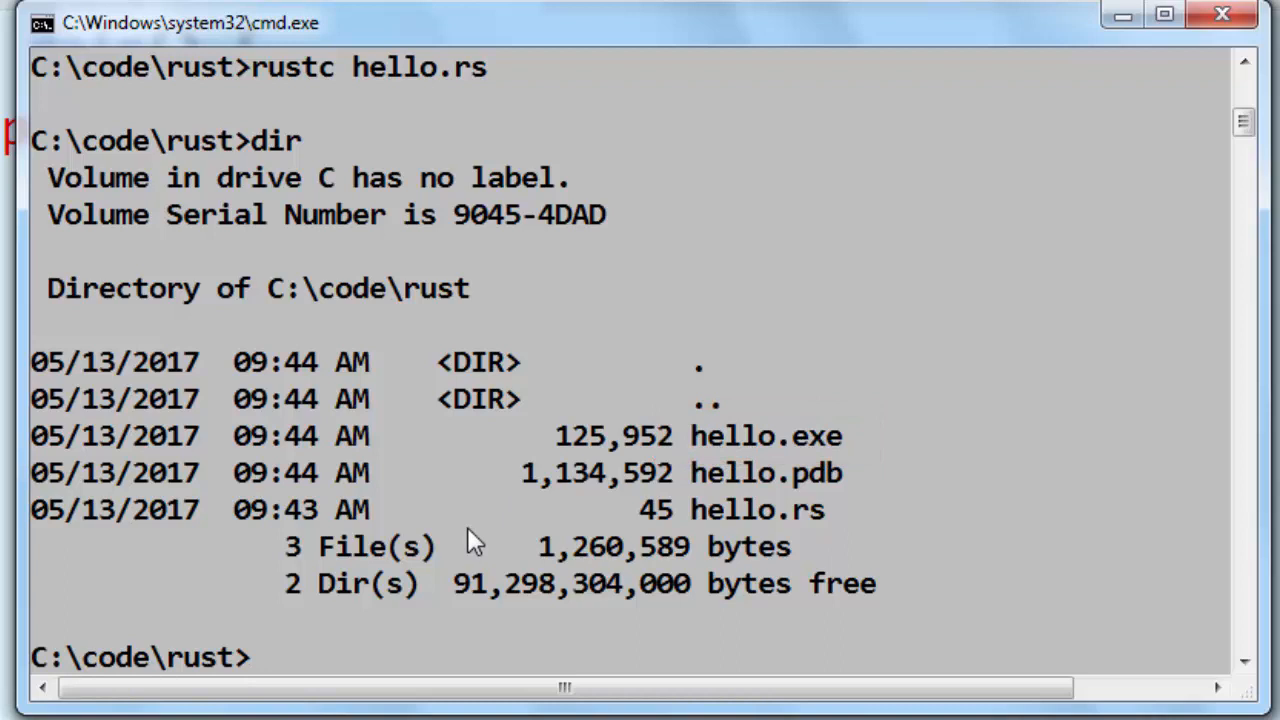
# Run hello so the compiled program prints Hello World!
pyautogui.write('hello')
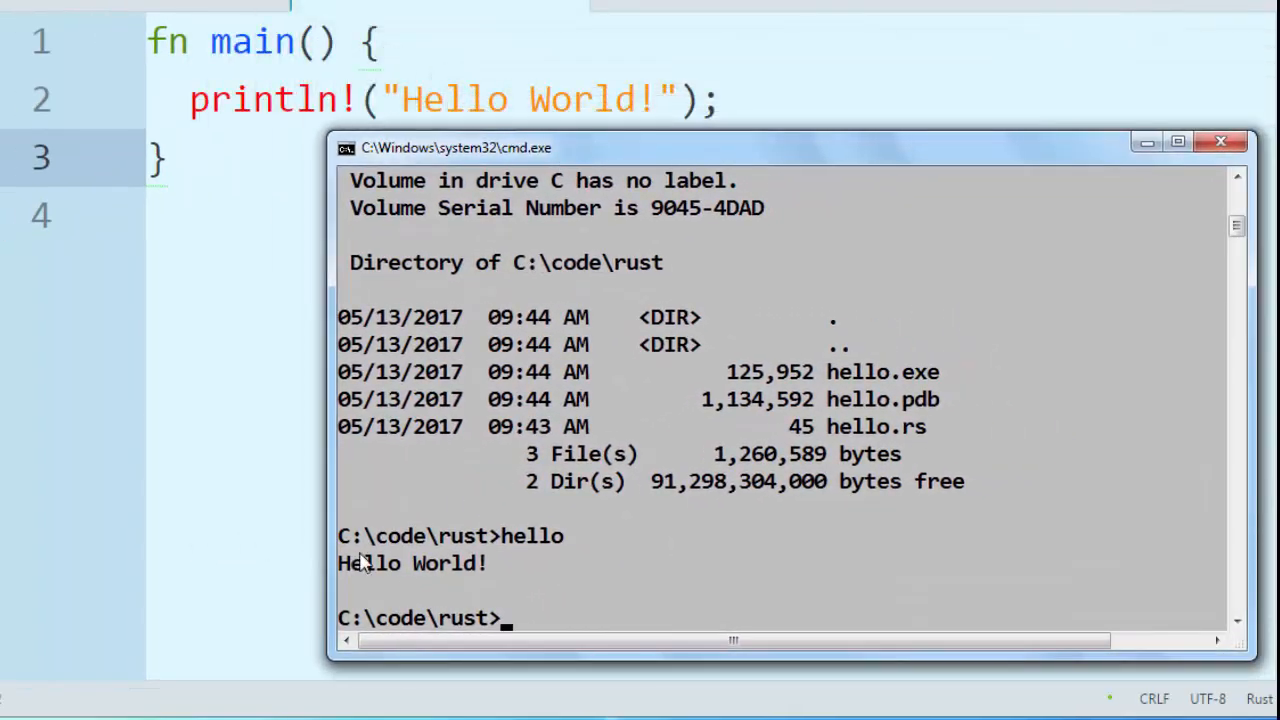
pyautogui.moveTo(528, 544)
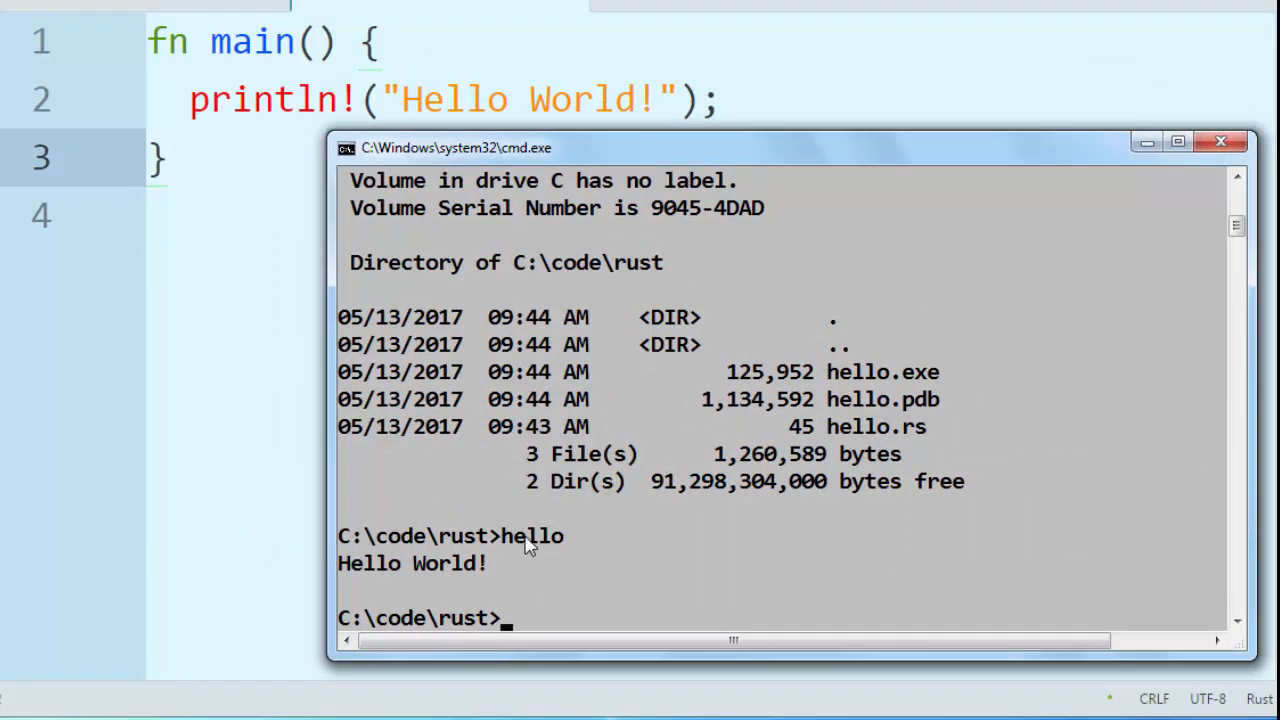
pyautogui.moveTo(548, 558)
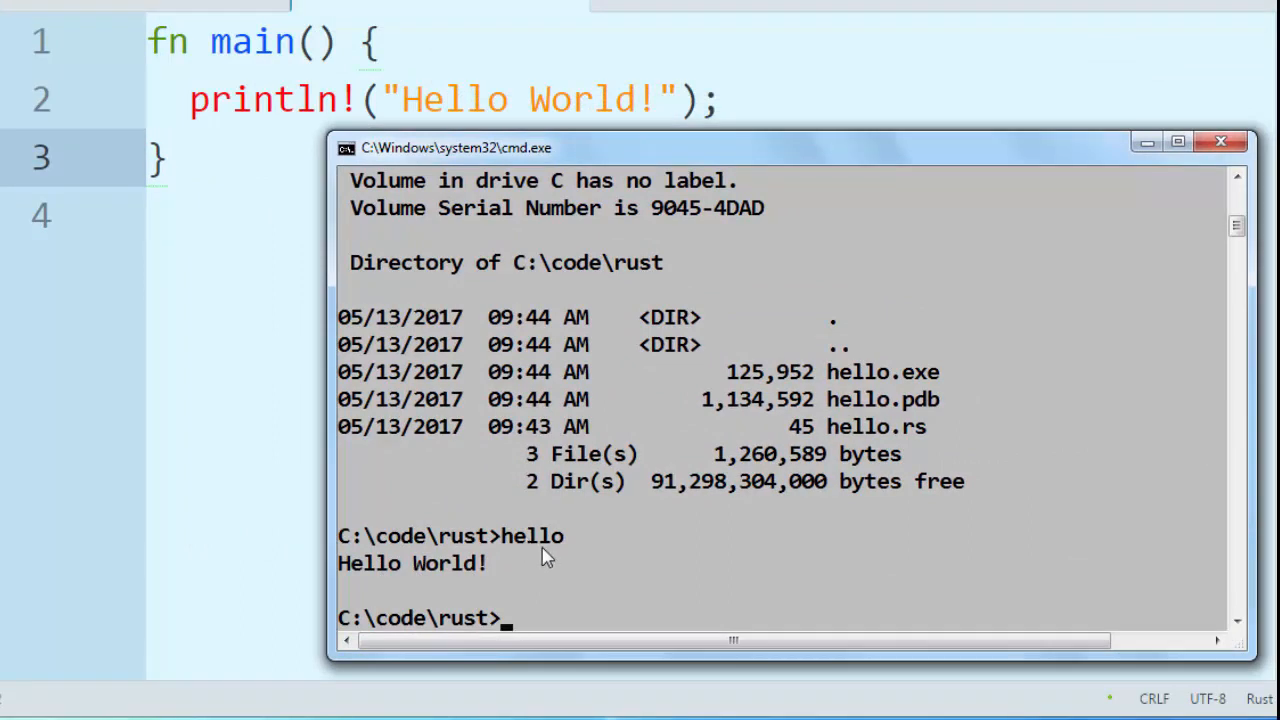